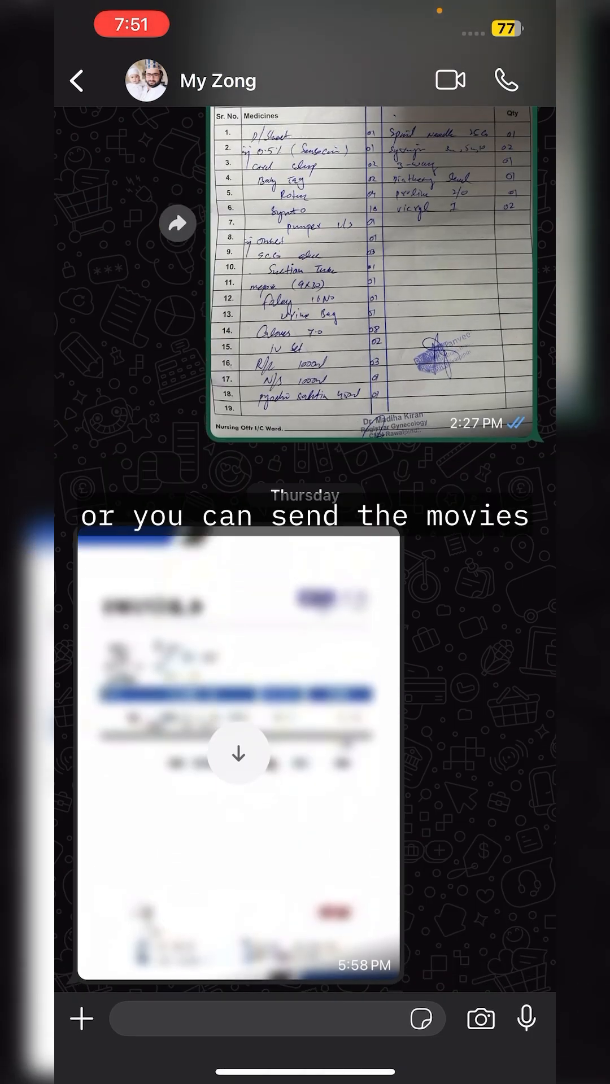
Step: Bring up the attachment options in the My Zong chat
click(80, 1018)
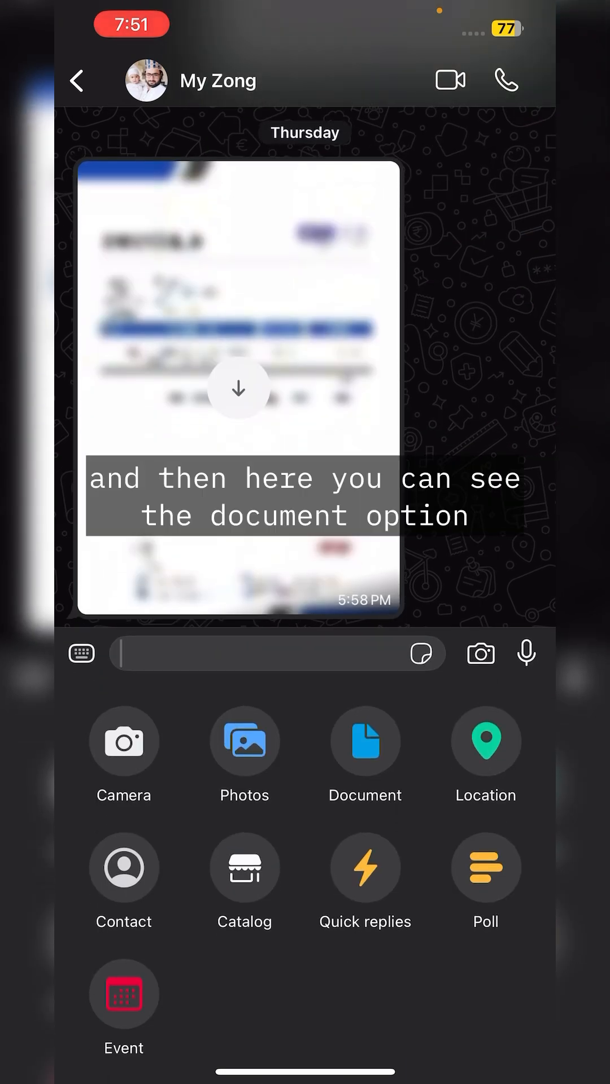
Step: Choose Document from the attachment options to share a file up to 2 GB
click(365, 743)
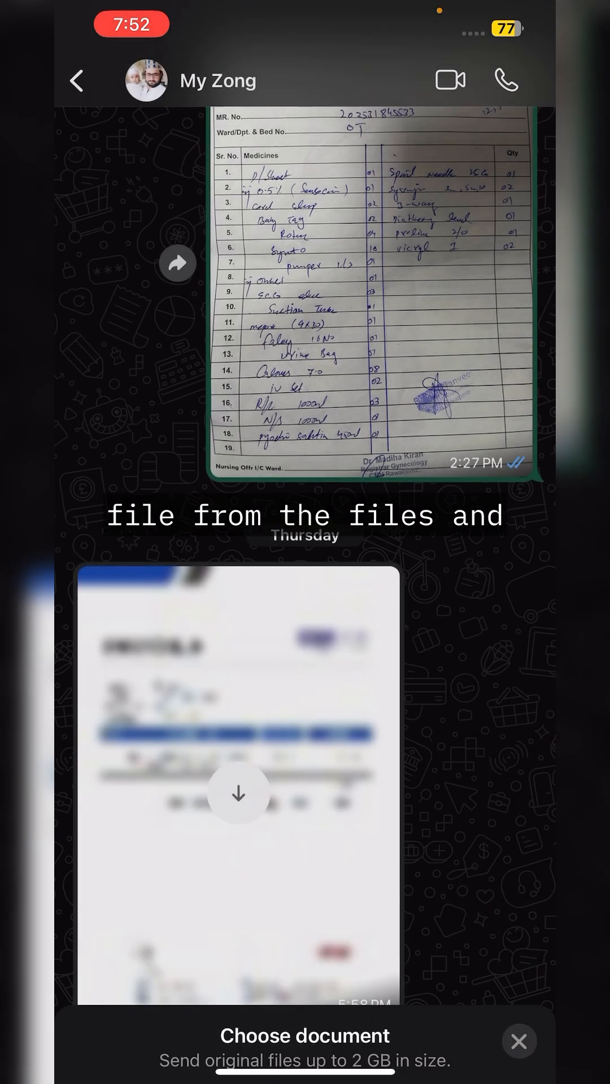
Step: Show the Recents list of documents, audio files and images in the file picker
click(304, 1035)
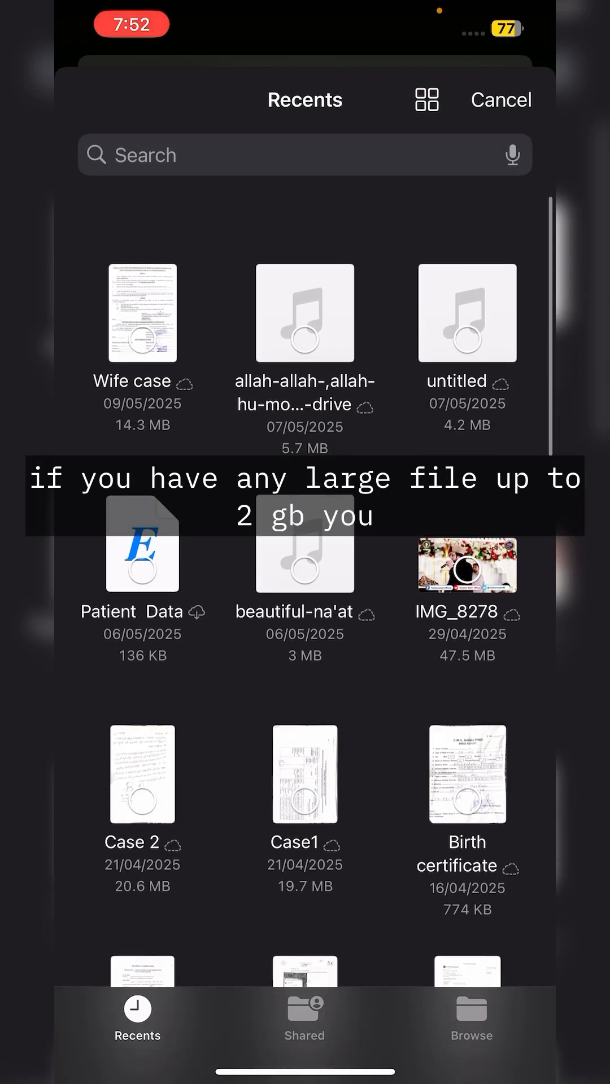
scroll(up, 3)
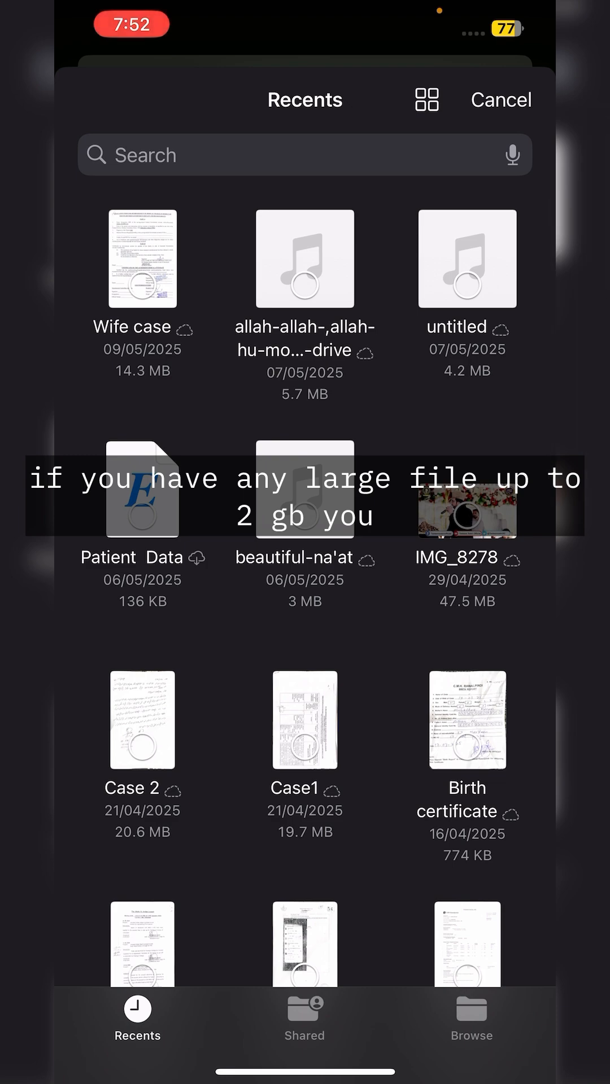
Step: Send untitled.mp3 from Recents as a document to My Zong
click(467, 257)
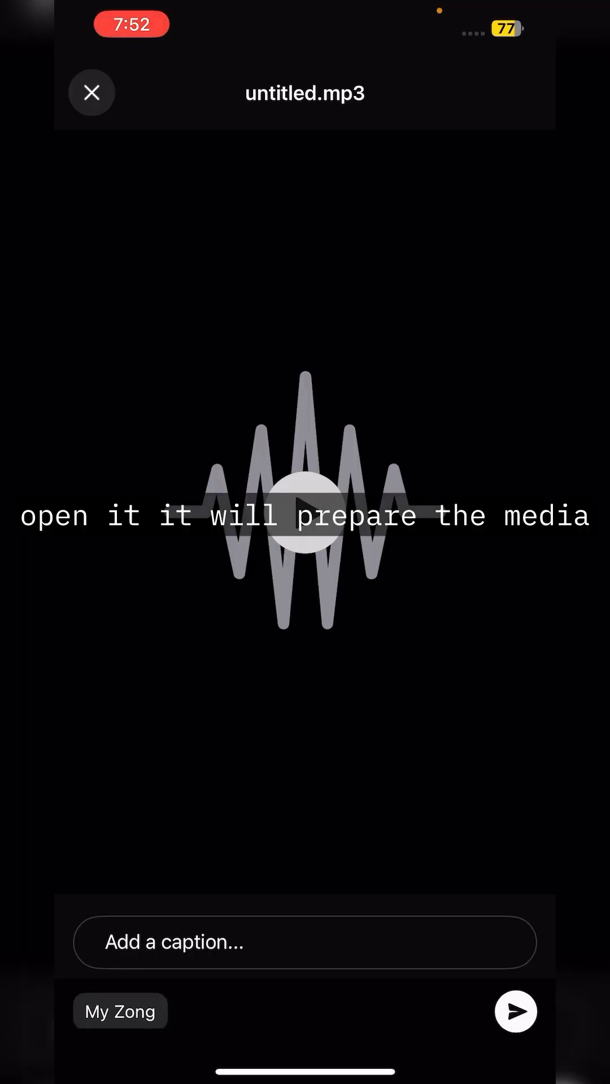
click(515, 1010)
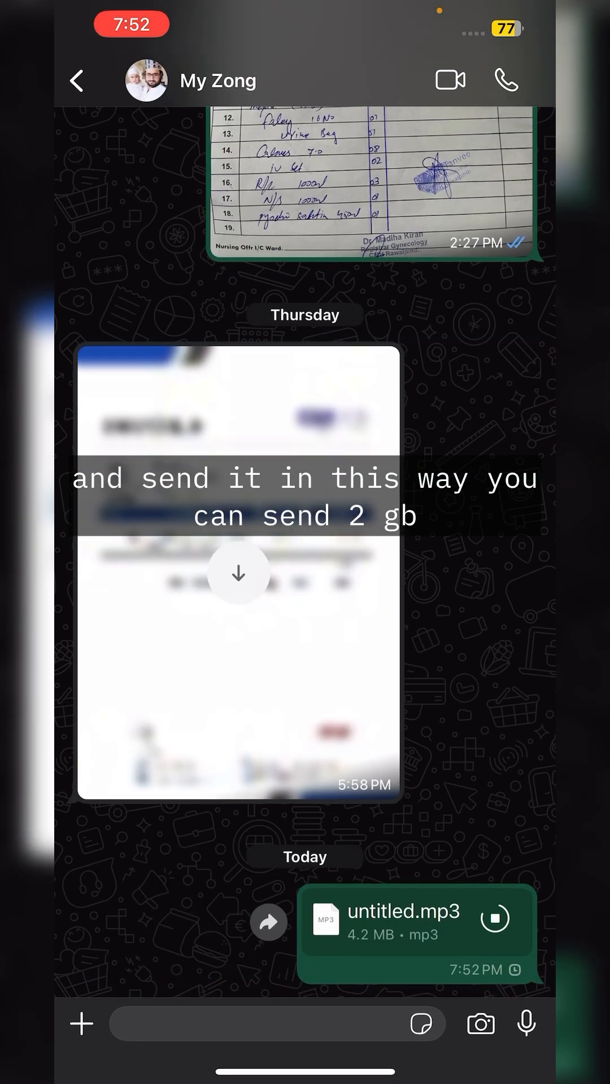